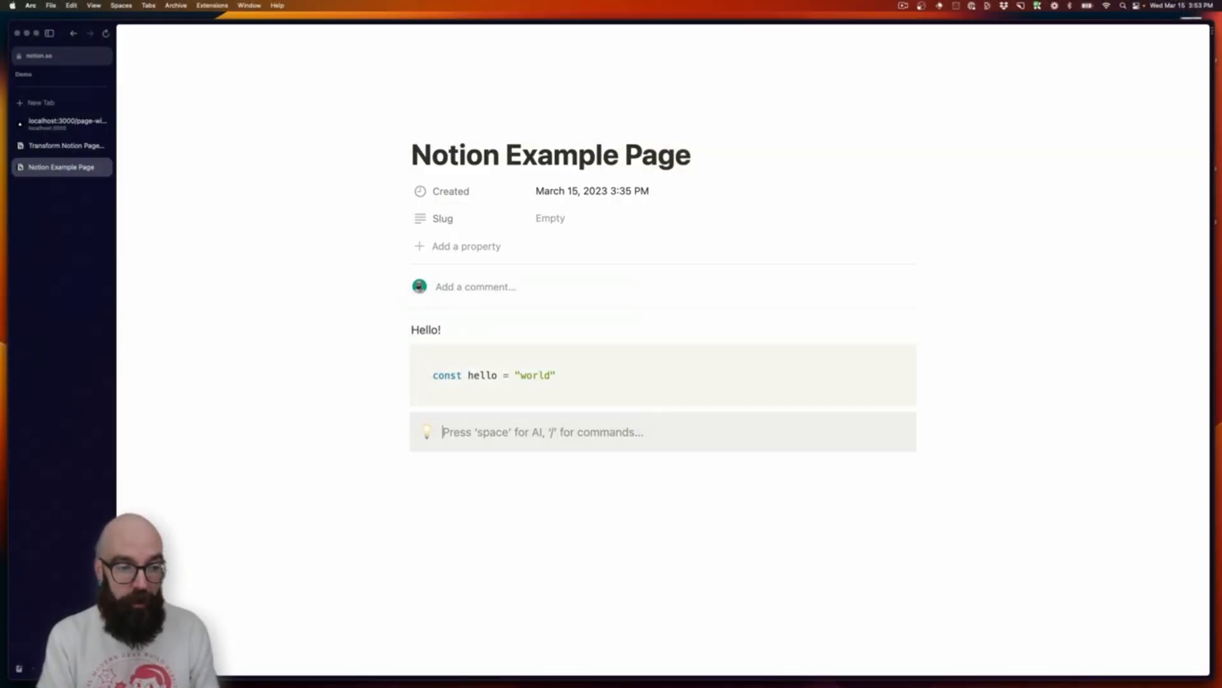
# - Fill the empty callout block with the text 'Hello world!'
pyautogui.write('Hello world!')
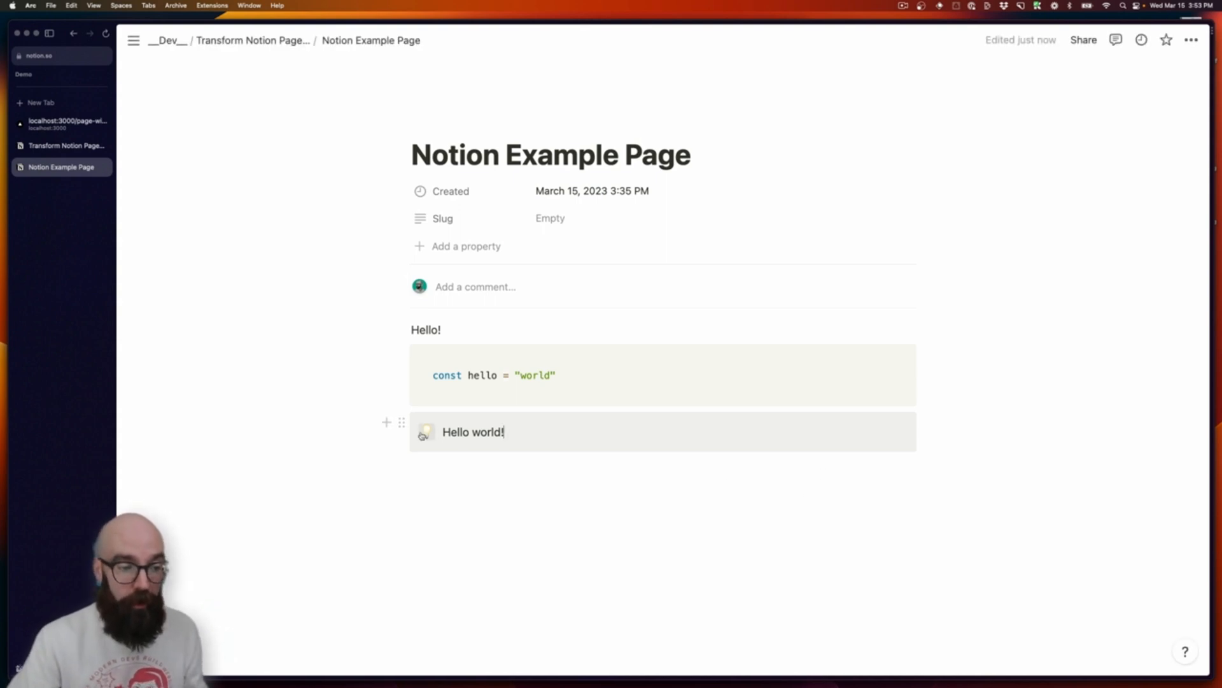
# - Bring up the callout's icon picker and browse Notion's own Icons set
pyautogui.click(426, 433)
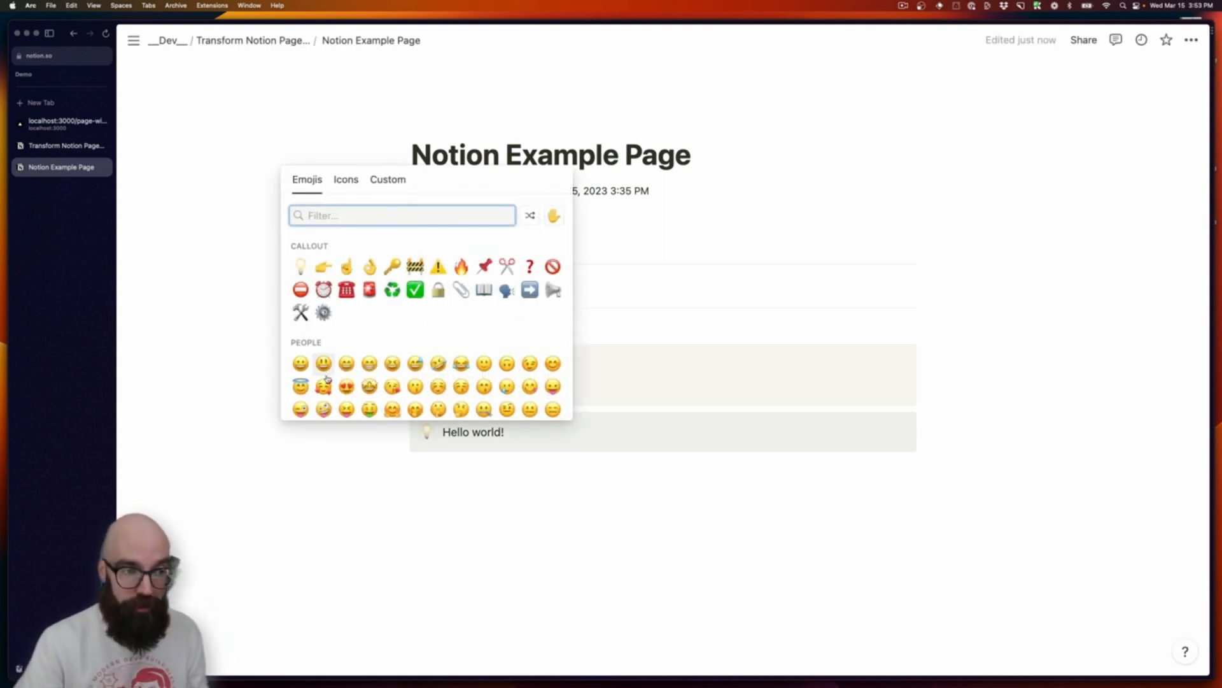
pyautogui.click(345, 180)
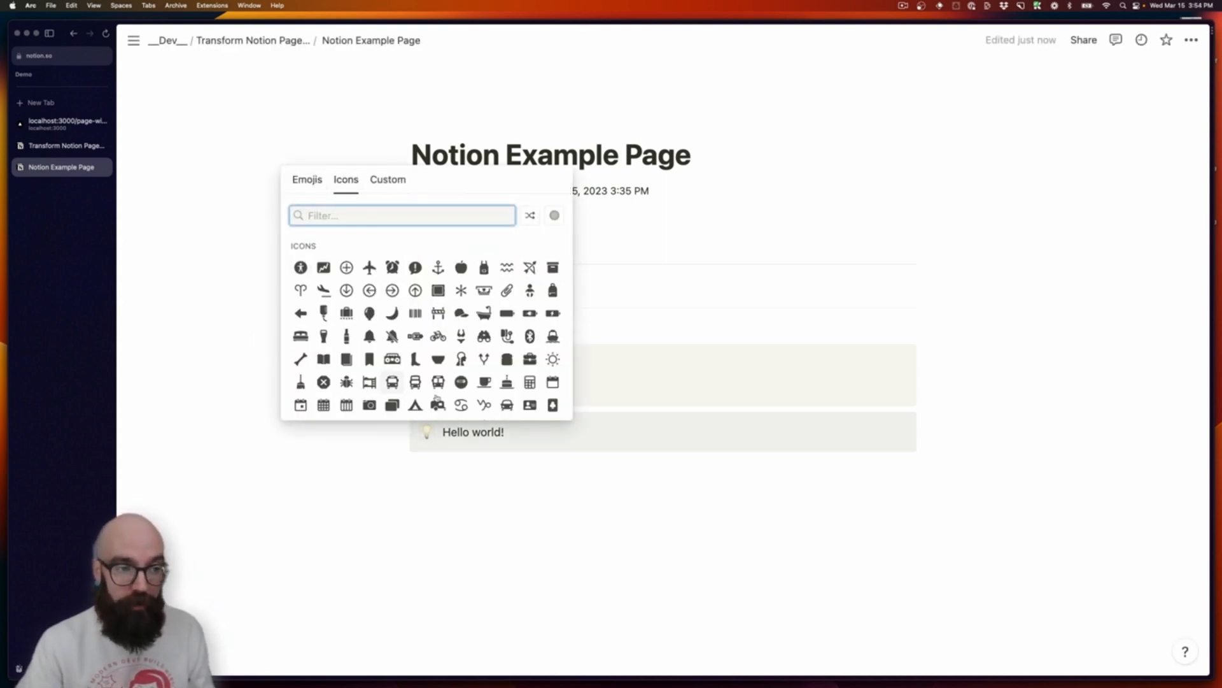
pyautogui.moveTo(368, 359)
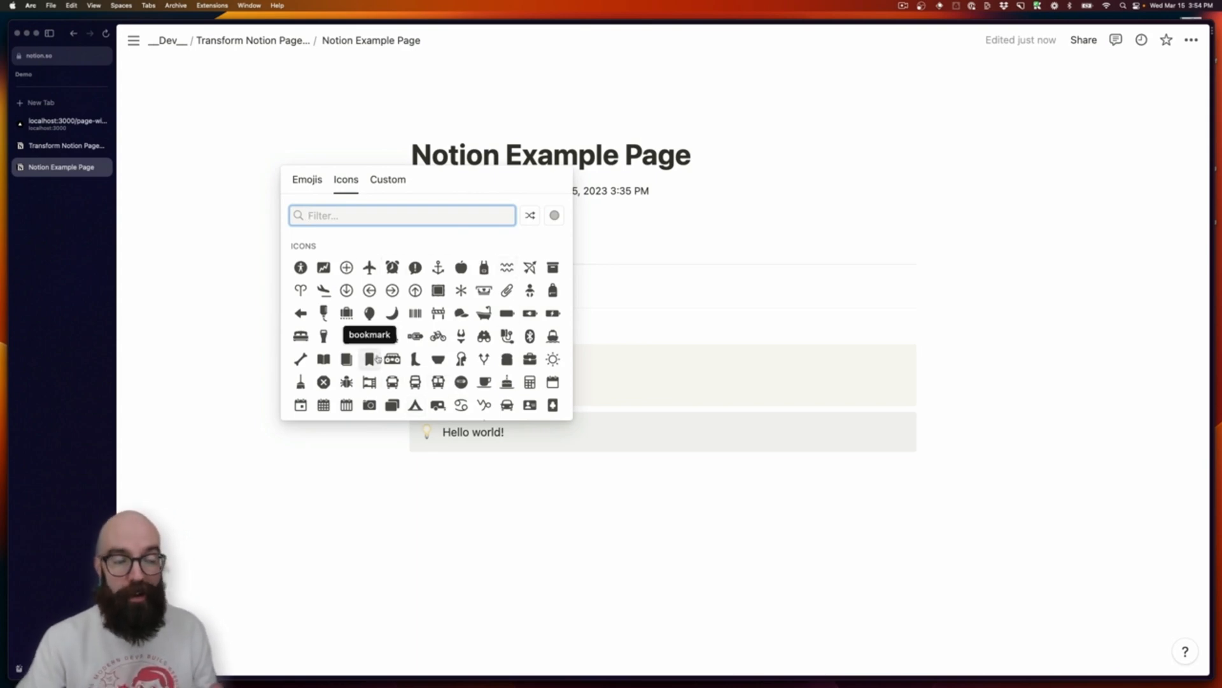